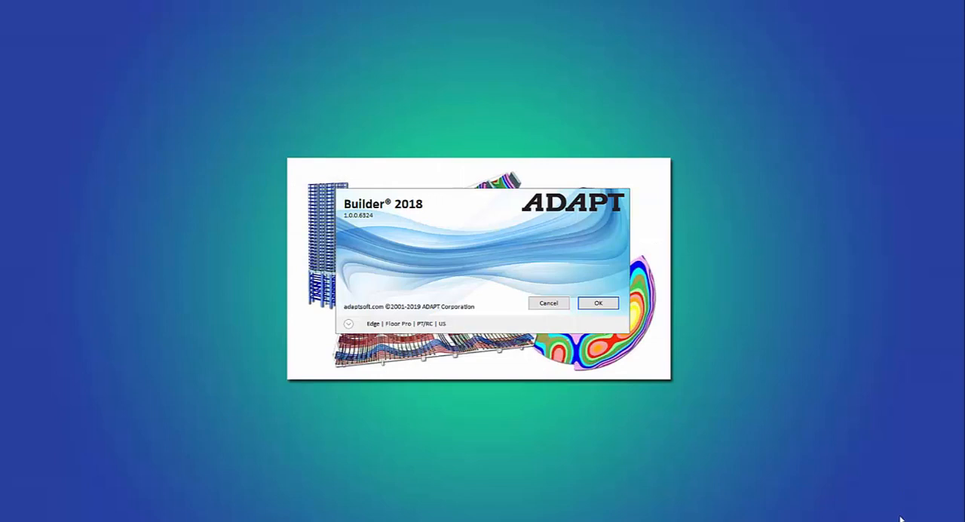
mouse_move(348, 325)
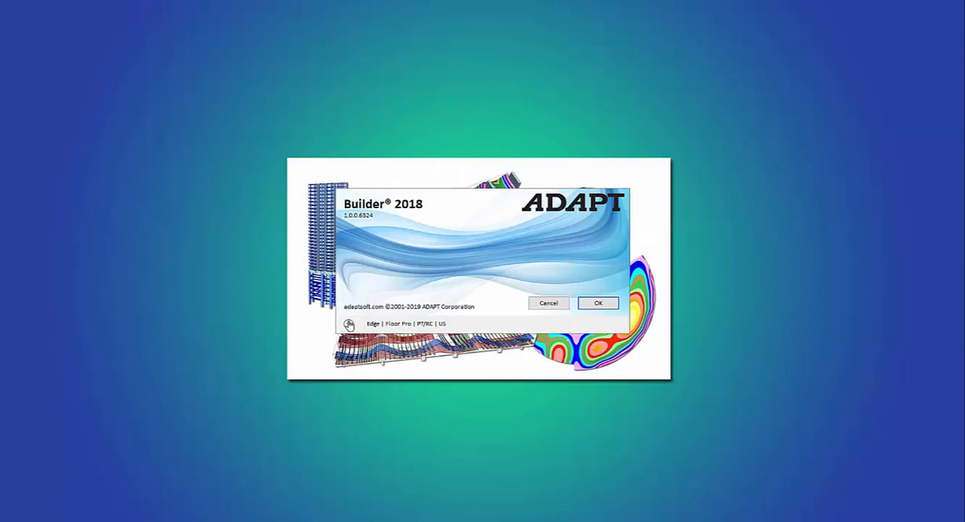
- Launch Builder 2018 with Edge and Floor Pro, RC mode and US units
left_click(348, 324)
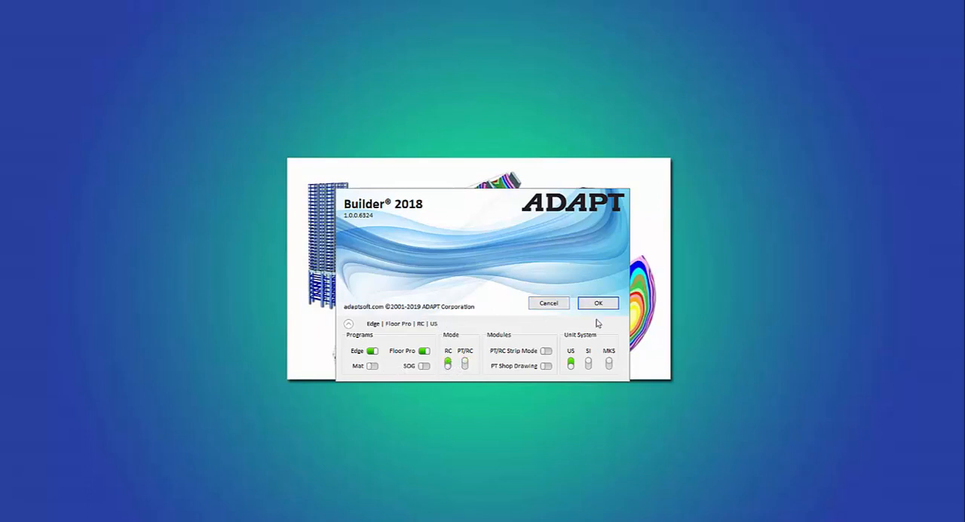
left_click(598, 303)
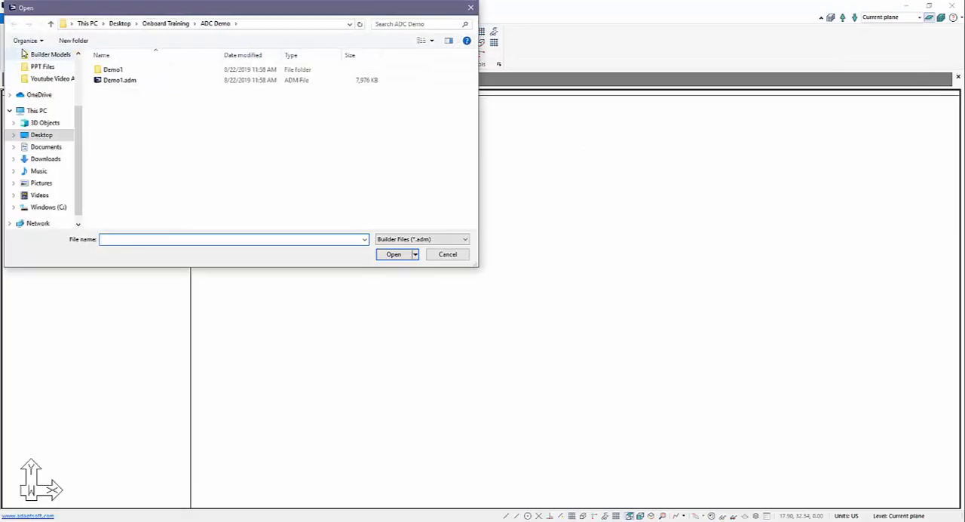
- Open the P-Delta multistory building model and view its dead, live, EQX and EQY load cases
left_click(393, 254)
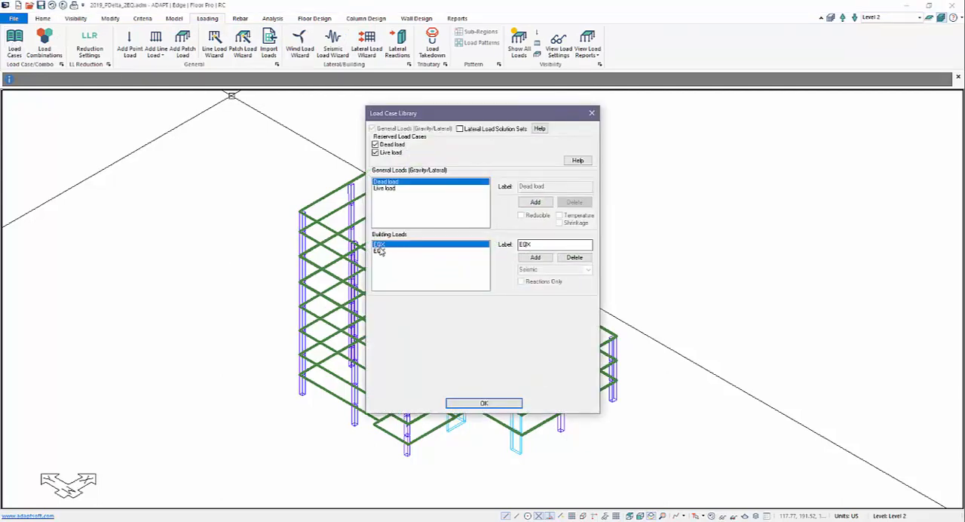
mouse_move(382, 267)
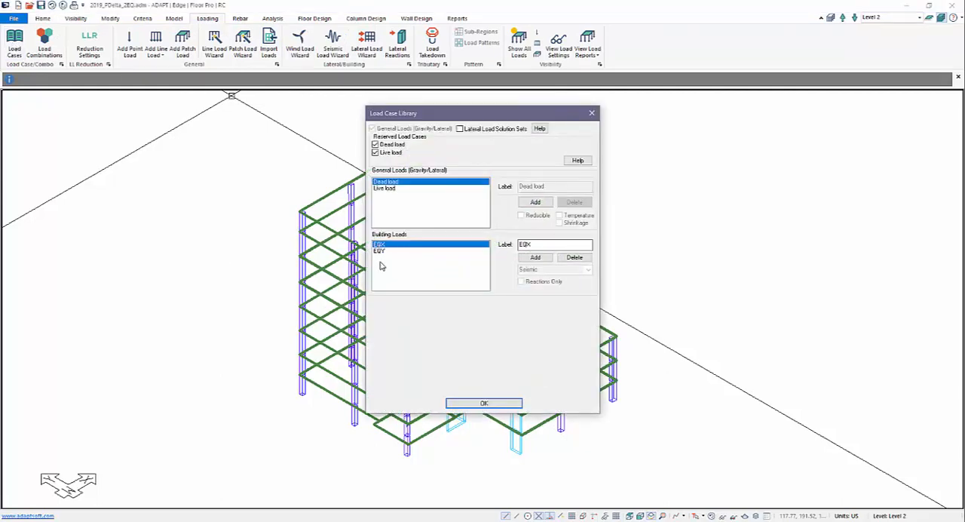
- Close the Load Case Library and enlarge the Load Combinations dialog to show all 13 rows
left_click(483, 403)
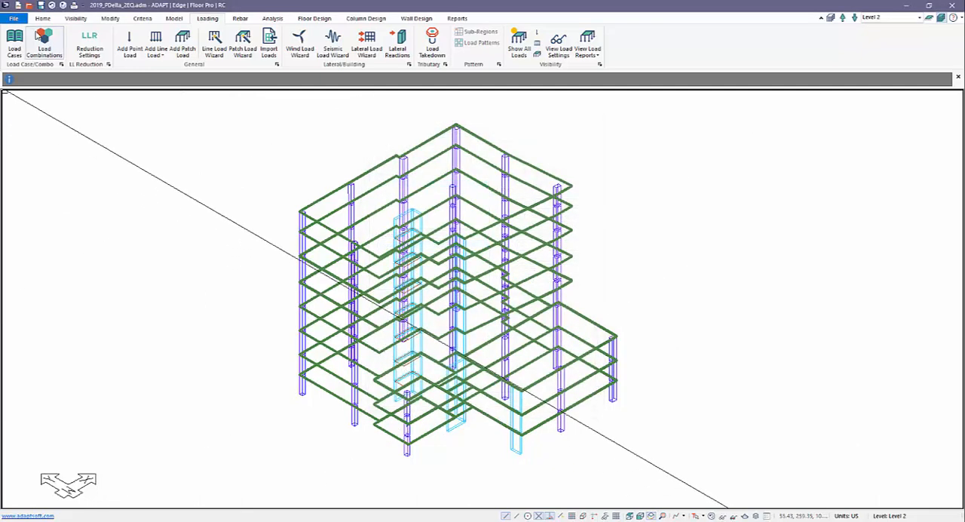
left_click(44, 46)
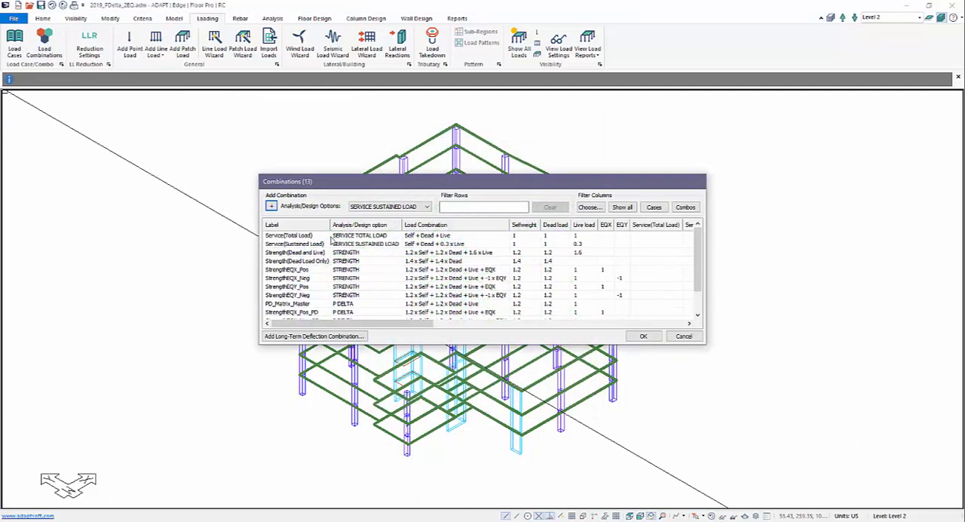
mouse_move(650, 311)
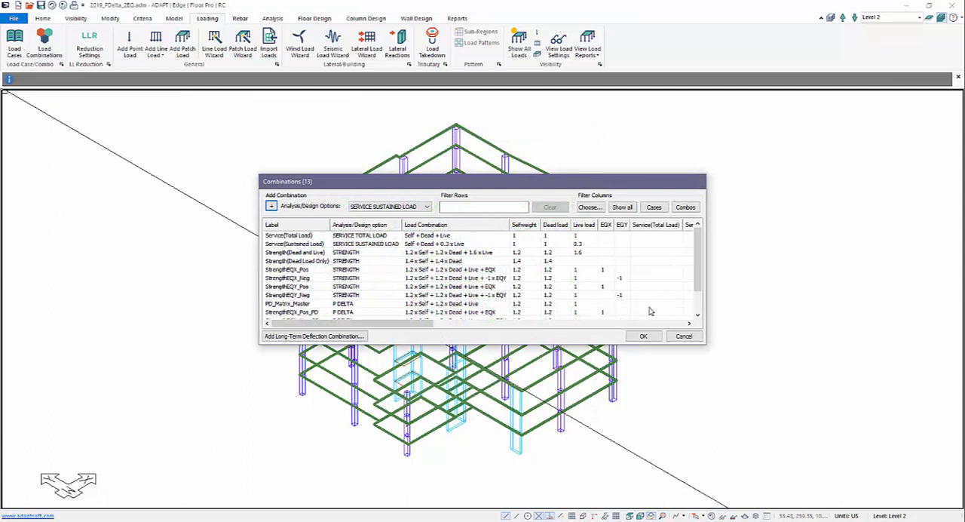
mouse_move(705, 343)
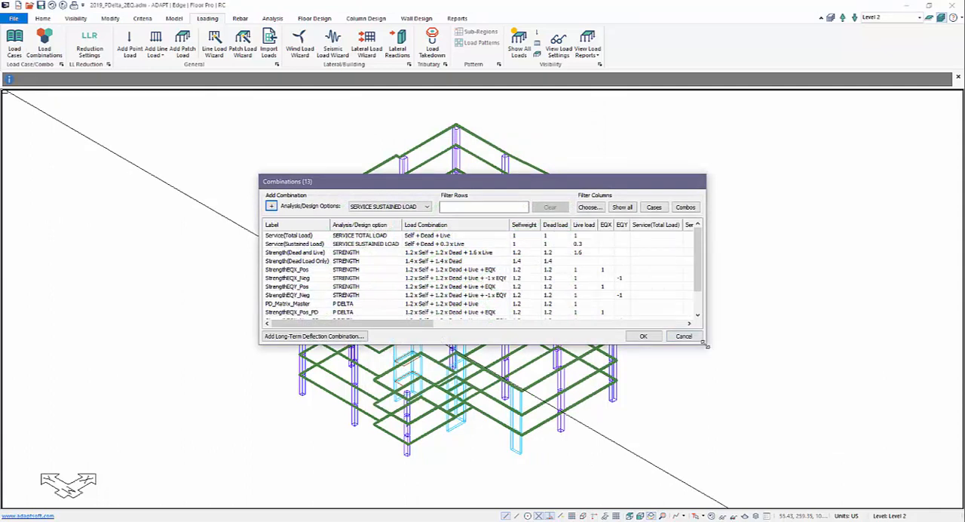
left_click_drag(706, 347, 813, 427)
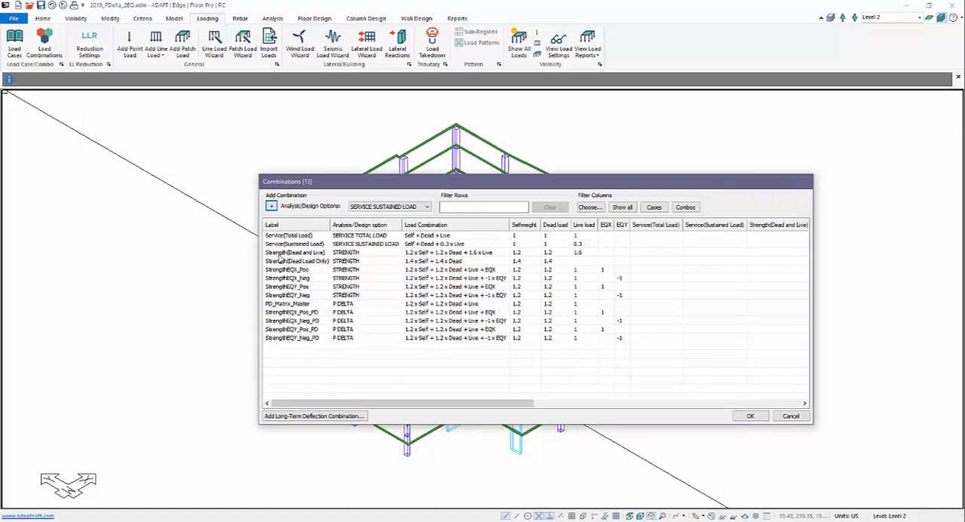
mouse_move(282, 303)
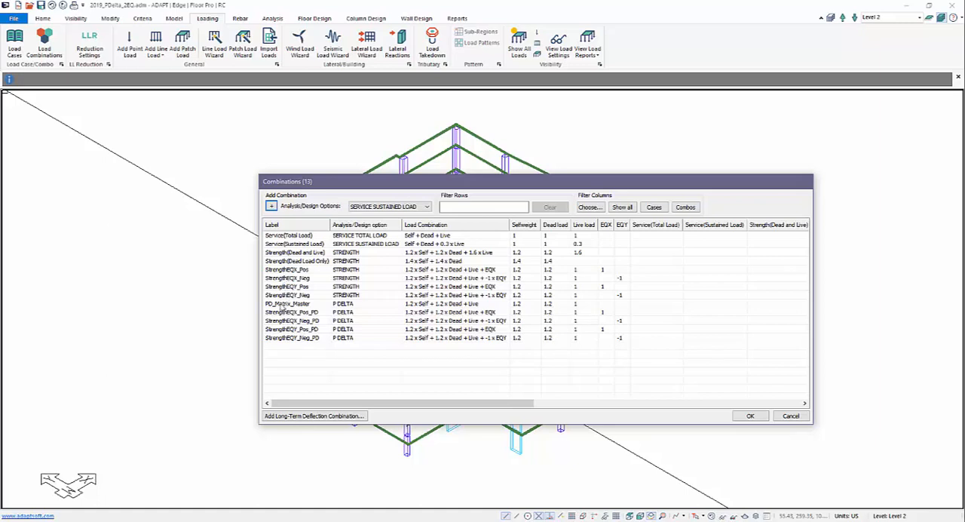
mouse_move(287, 280)
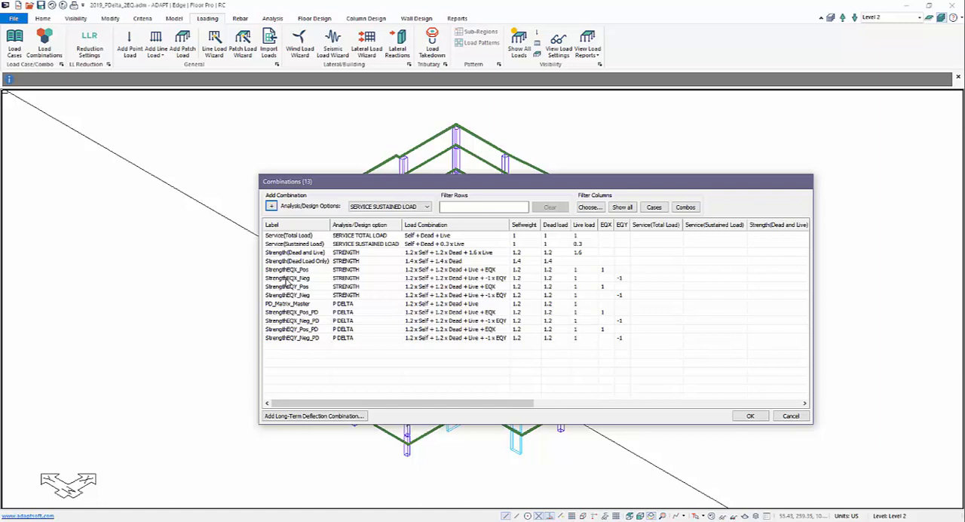
mouse_move(292, 303)
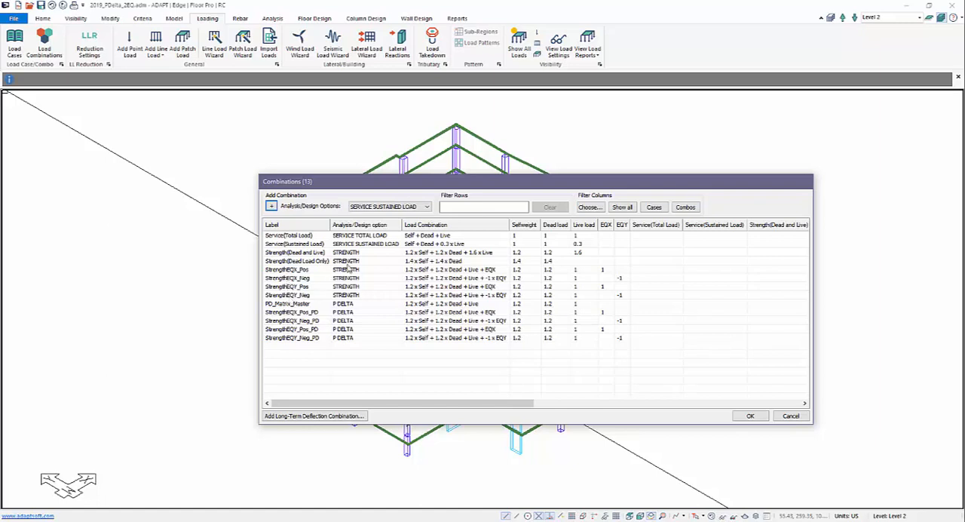
mouse_move(352, 300)
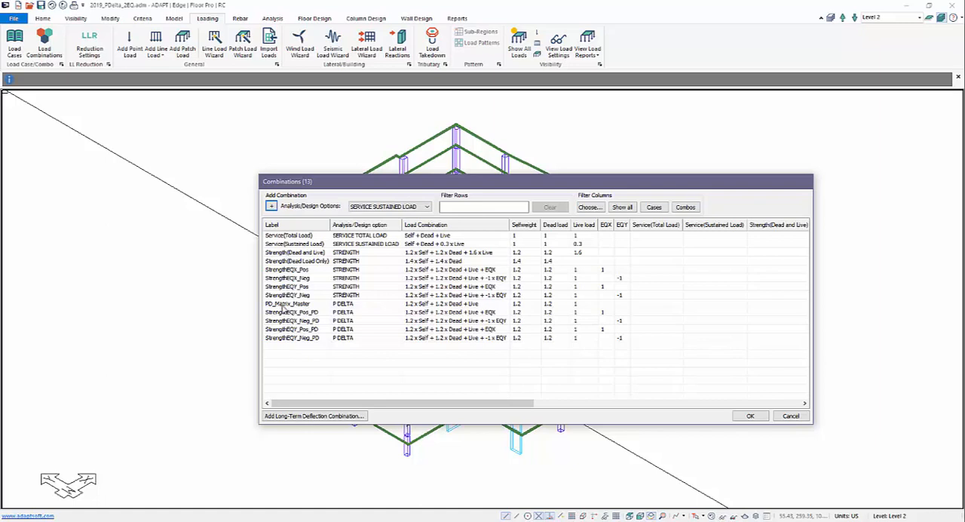
mouse_move(344, 334)
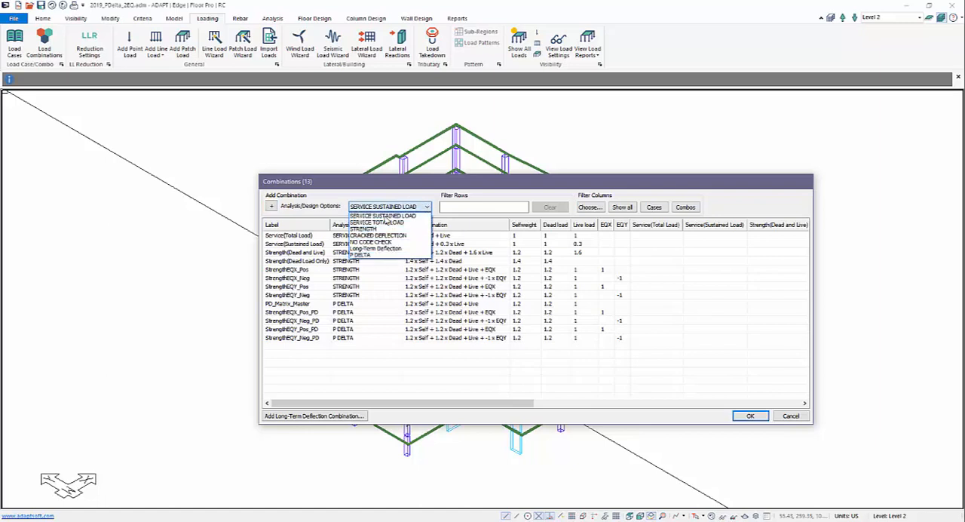
left_click(382, 216)
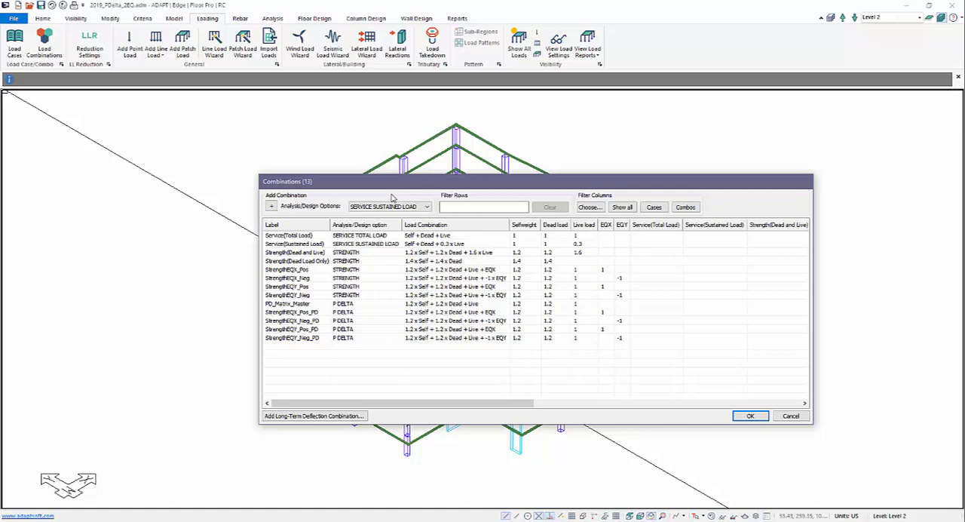
mouse_move(324, 301)
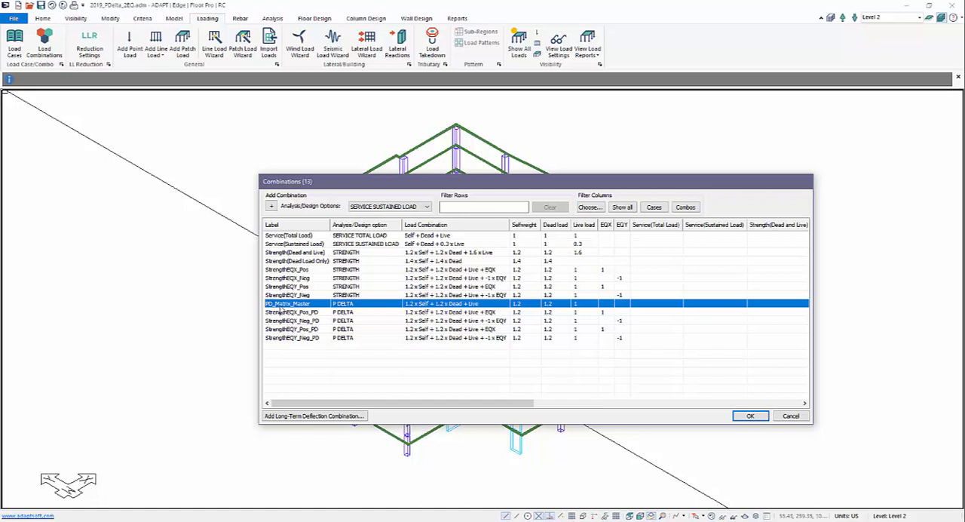
mouse_move(455, 332)
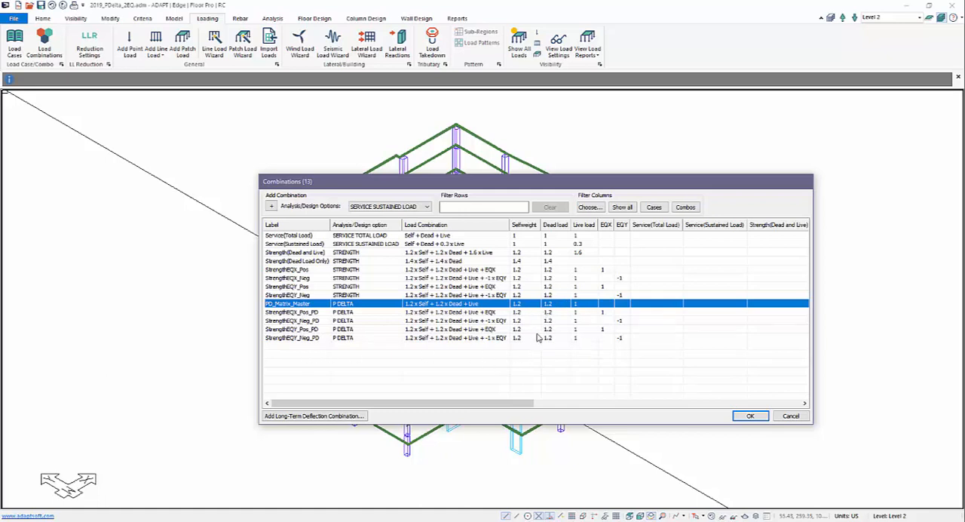
mouse_move(537, 335)
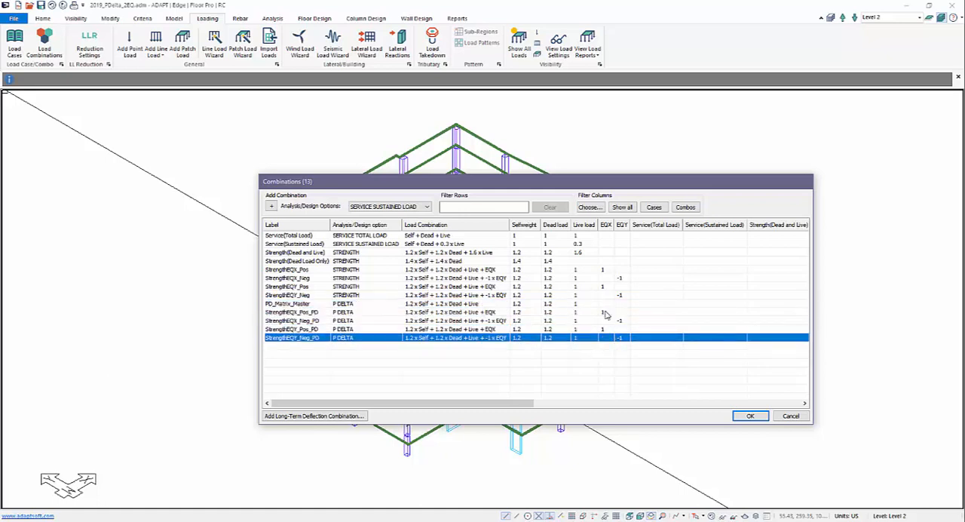
mouse_move(598, 348)
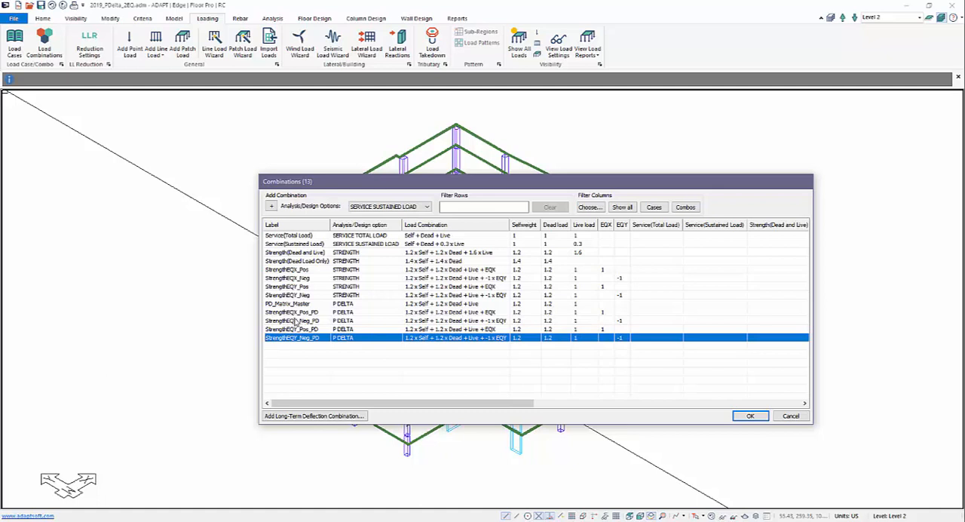
mouse_move(293, 360)
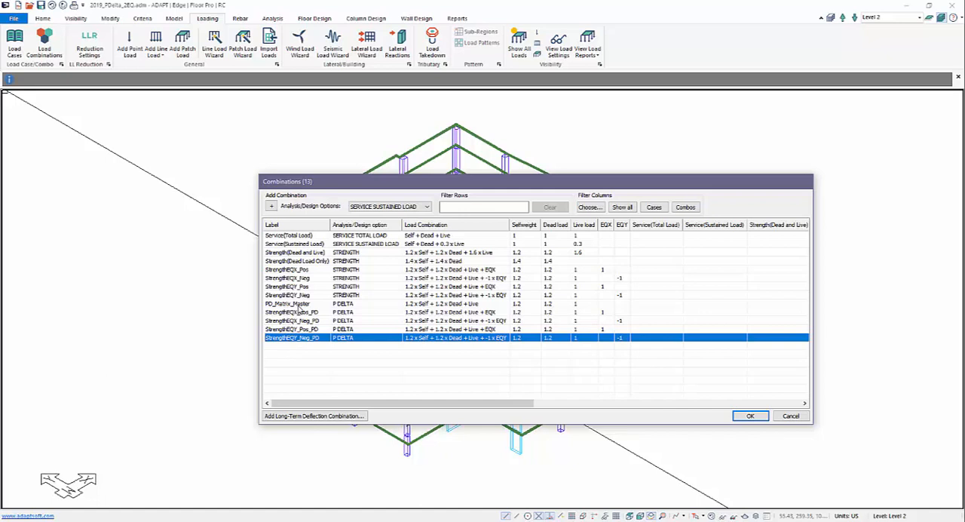
mouse_move(296, 312)
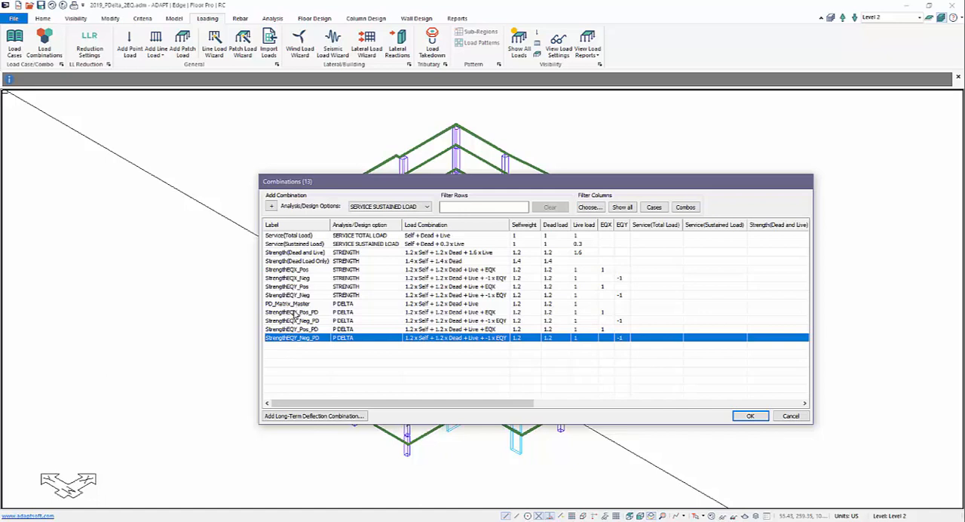
mouse_move(299, 345)
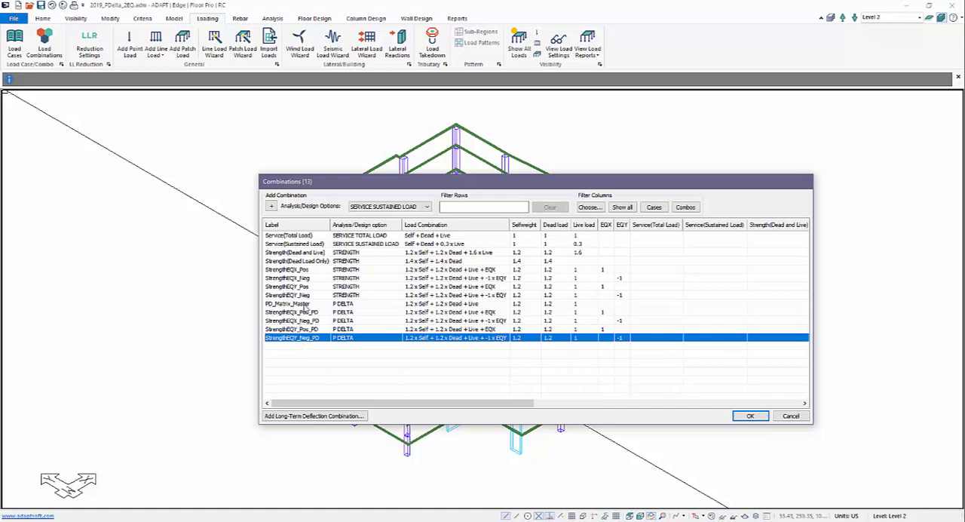
mouse_move(308, 308)
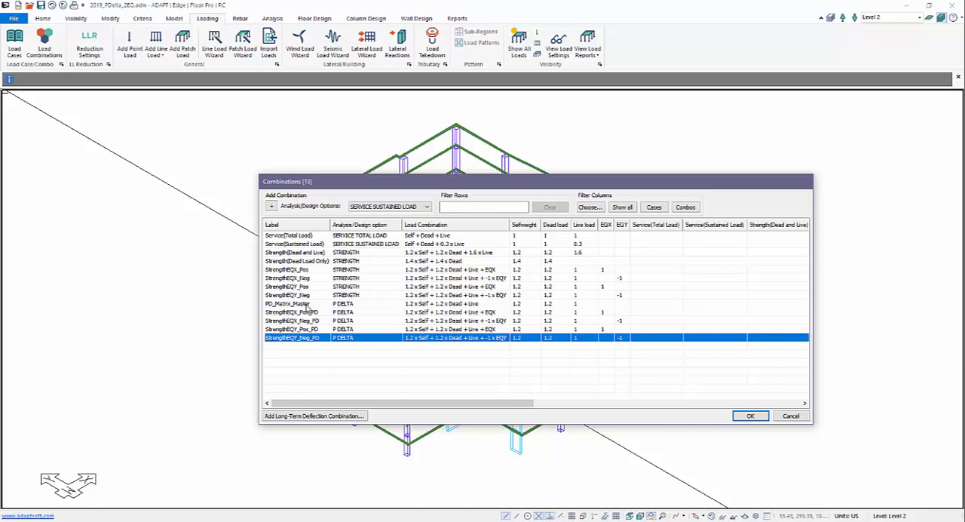
mouse_move(613, 303)
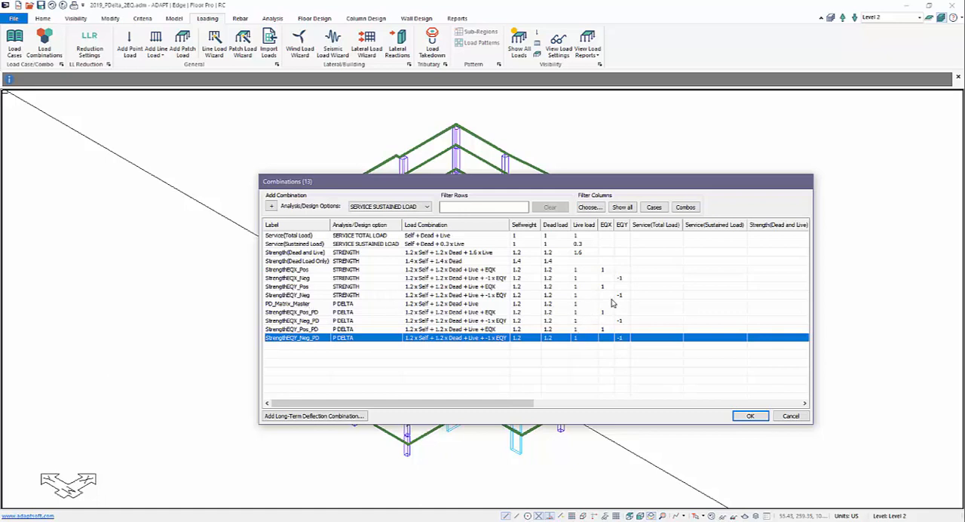
mouse_move(626, 312)
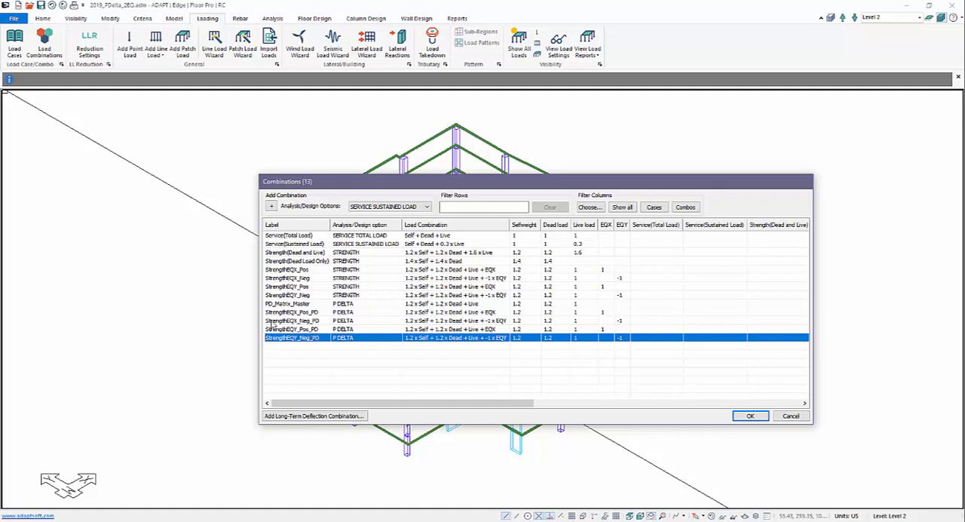
- Check StrengthEQX_Pos_PD, StrengthEQY_Neg_PD and PD_Matrix_Master, then accept the combinations
left_click(301, 303)
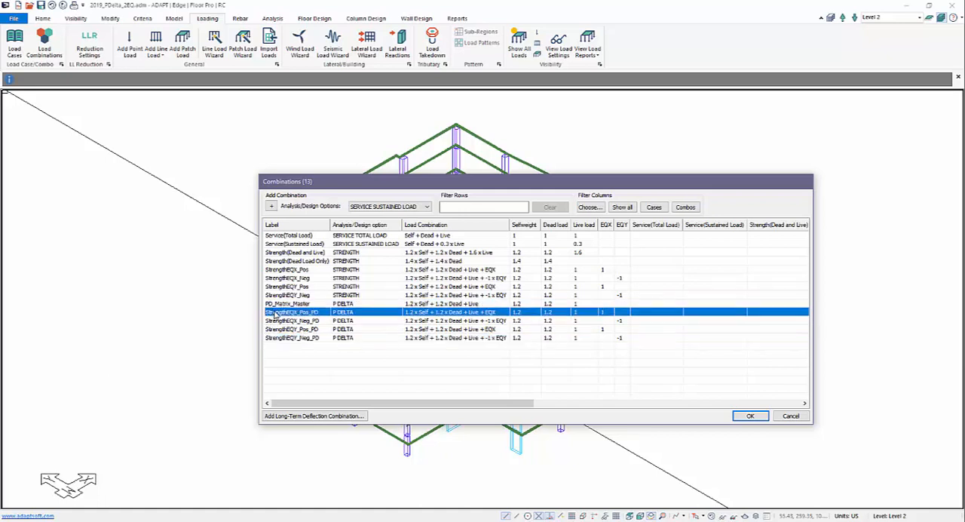
left_click(291, 320)
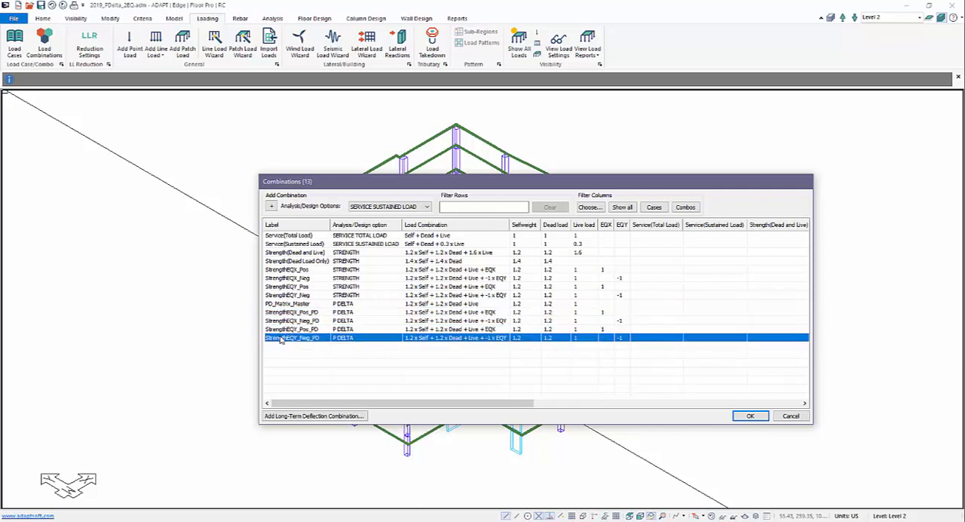
left_click(295, 303)
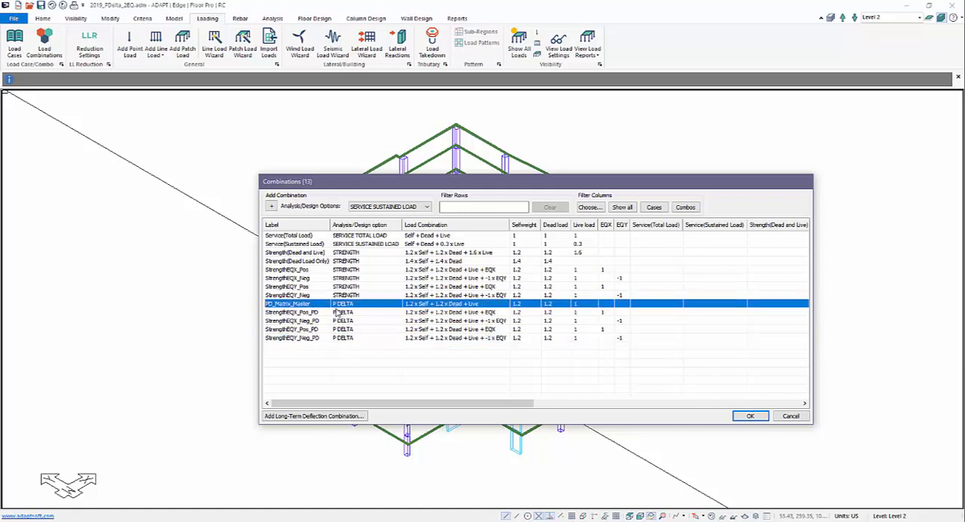
left_click(750, 415)
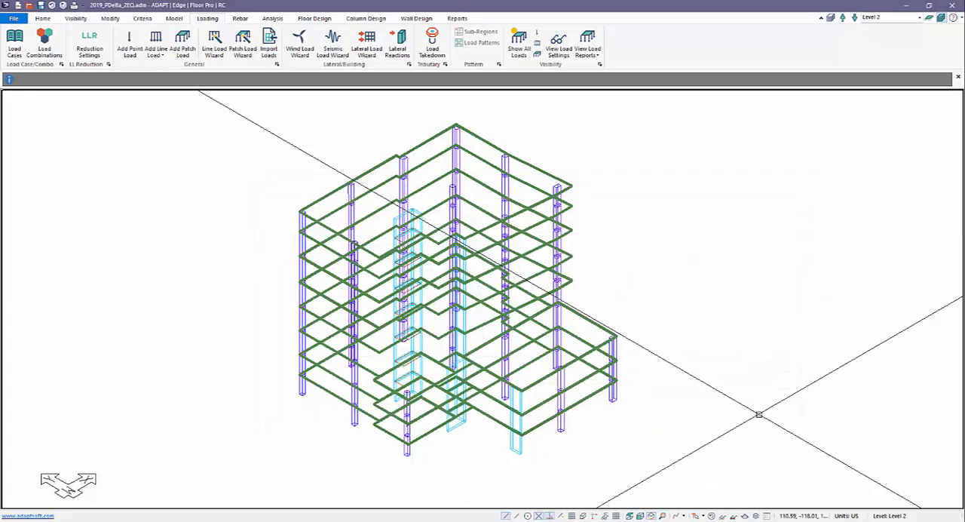
- Execute the analysis for all 13 combinations and save the solution
left_click(272, 18)
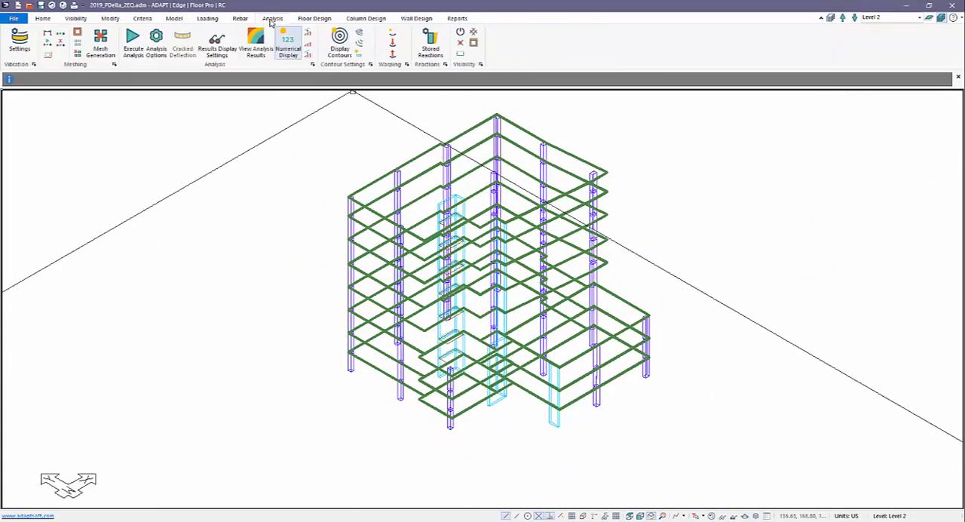
left_click(156, 46)
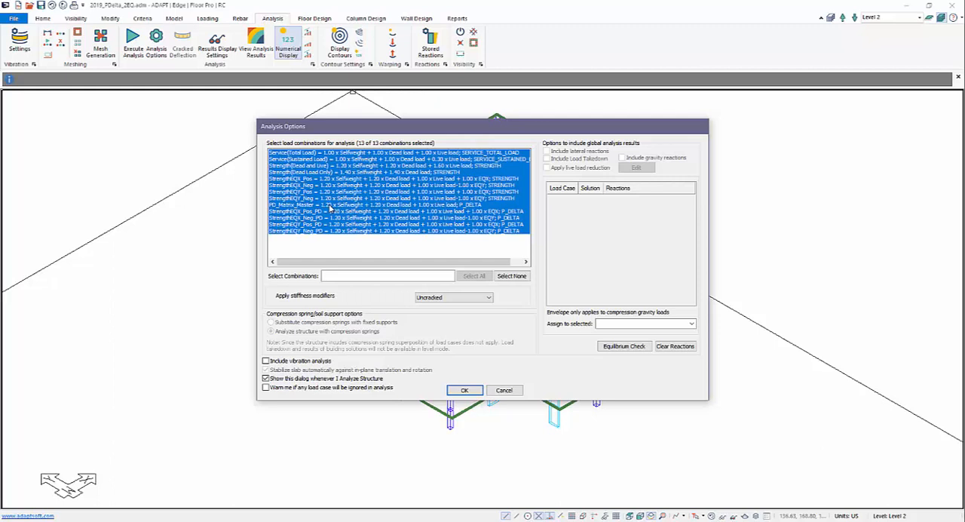
left_click(464, 390)
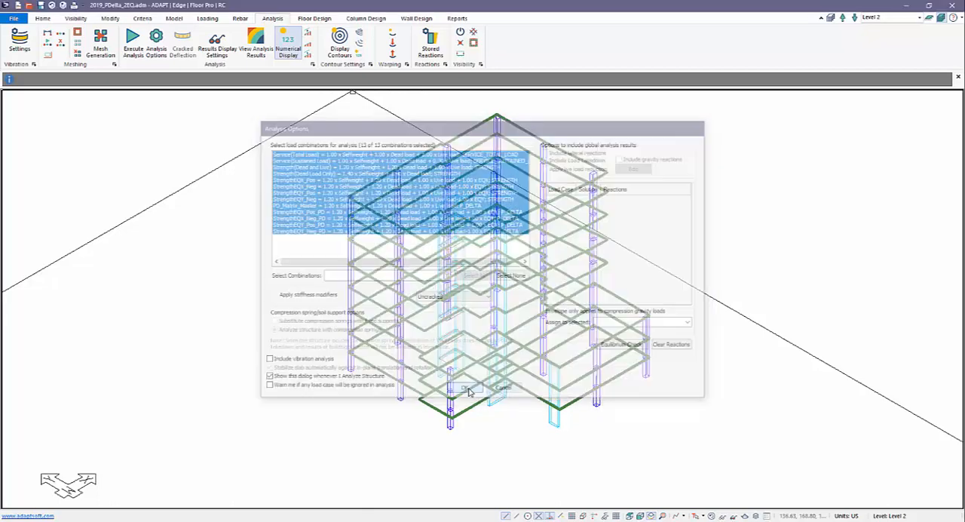
left_click(462, 388)
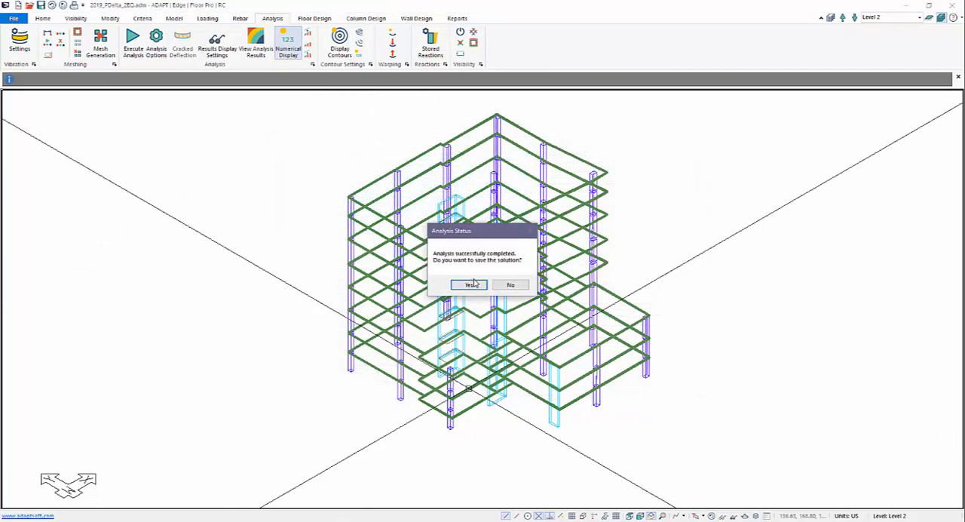
left_click(470, 284)
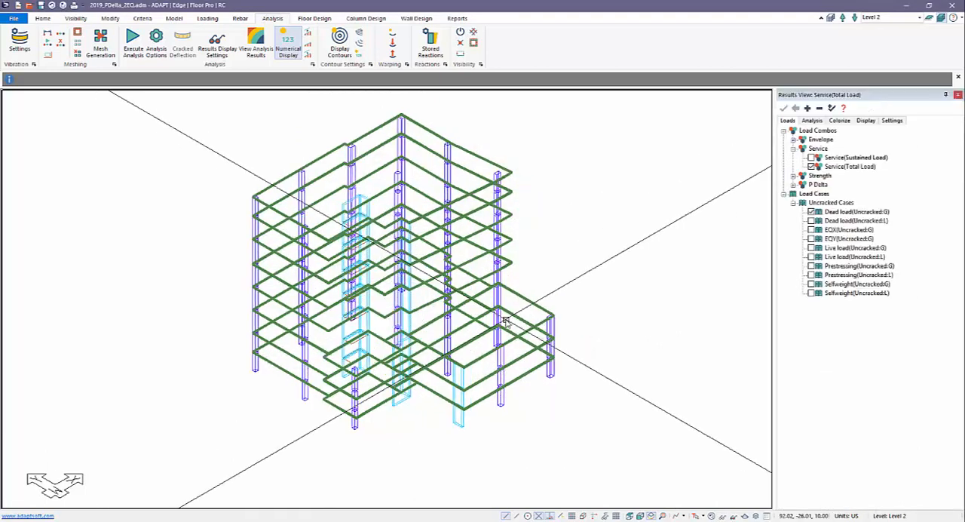
- Show columns only and expand the Column result categories for StrengthEQX_Pos_PD
left_click(366, 19)
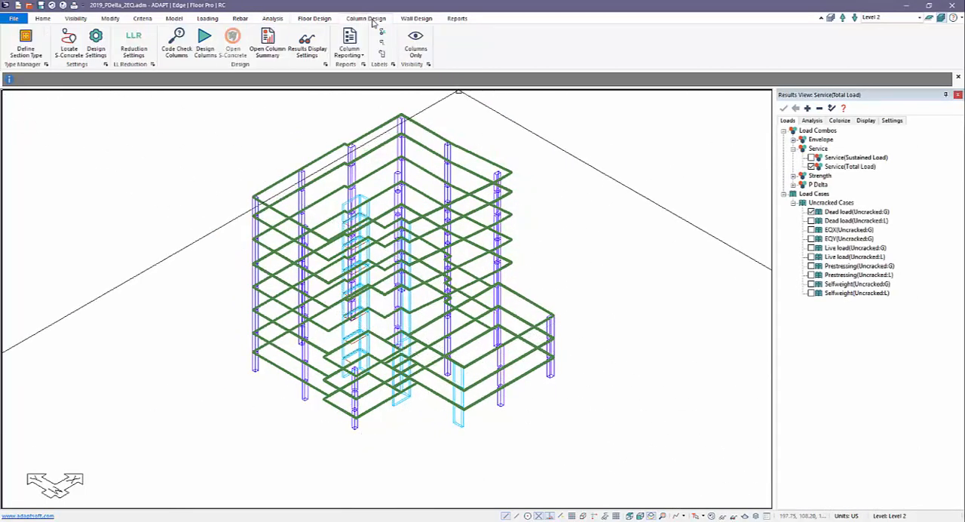
left_click(415, 41)
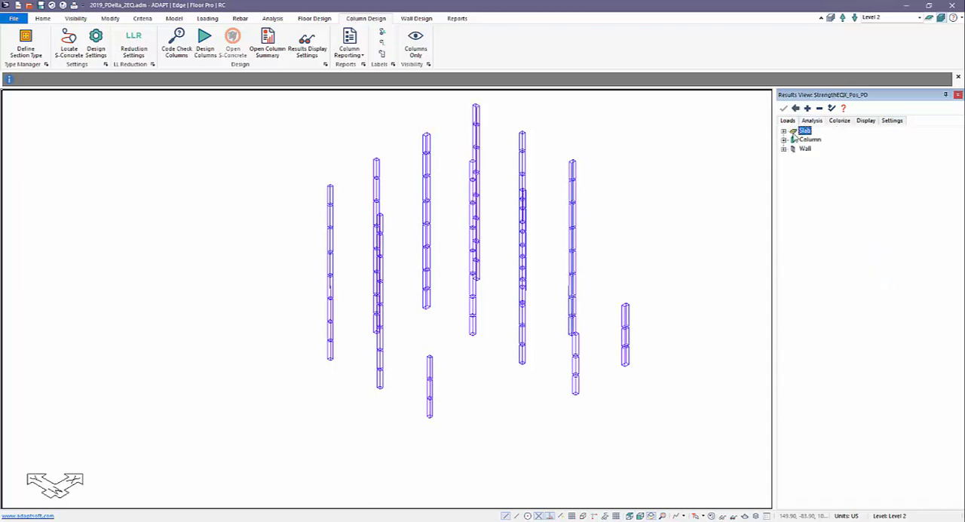
left_click(784, 140)
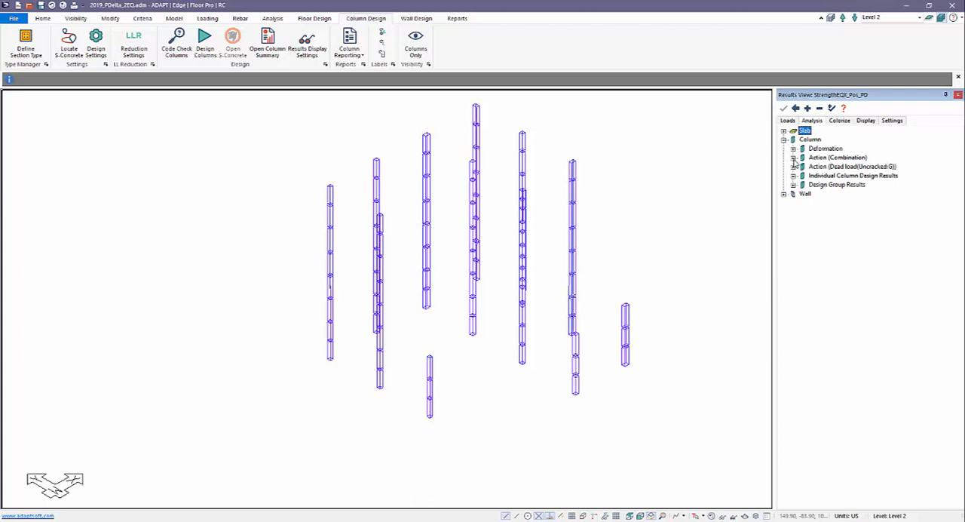
left_click_drag(49, 90, 766, 502)
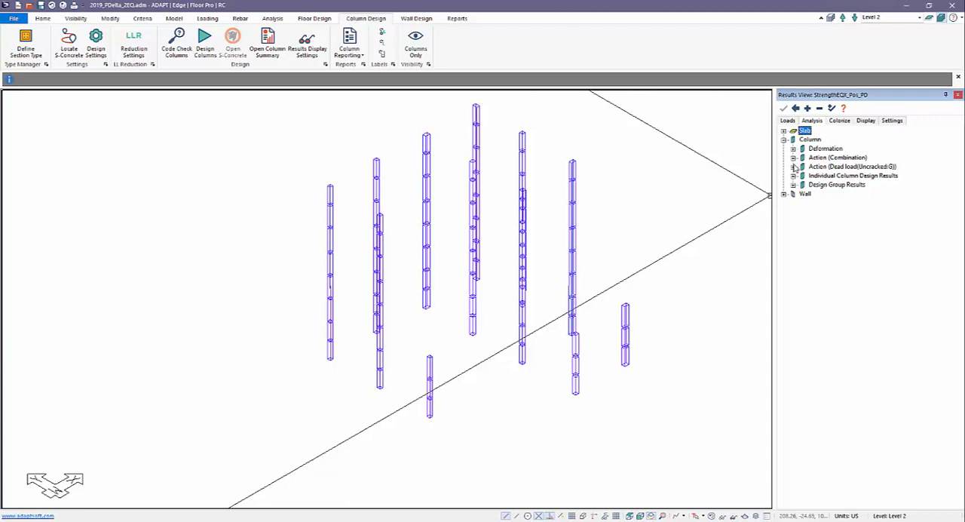
- Plot column moments about ss and switch to StrengthEQX_Pos (max 582.3 vs 608.1)
left_click(794, 157)
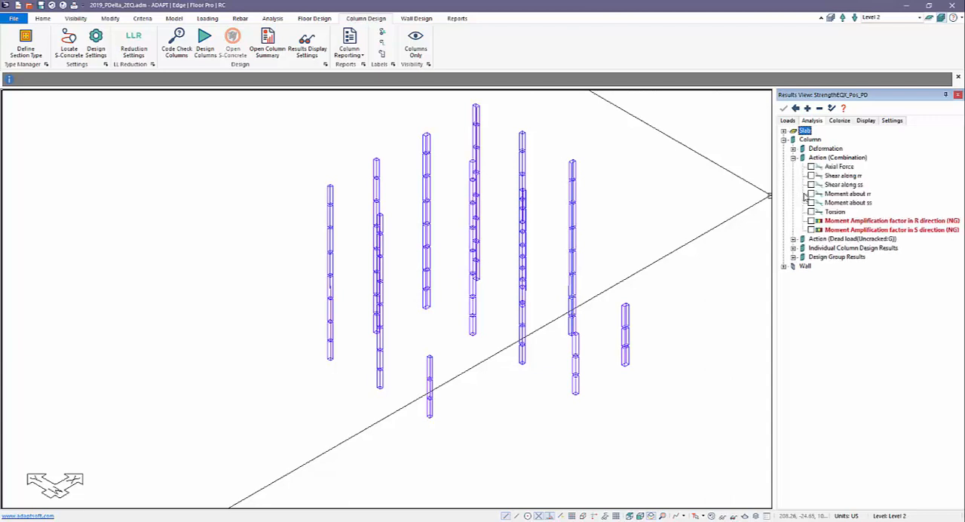
left_click(812, 202)
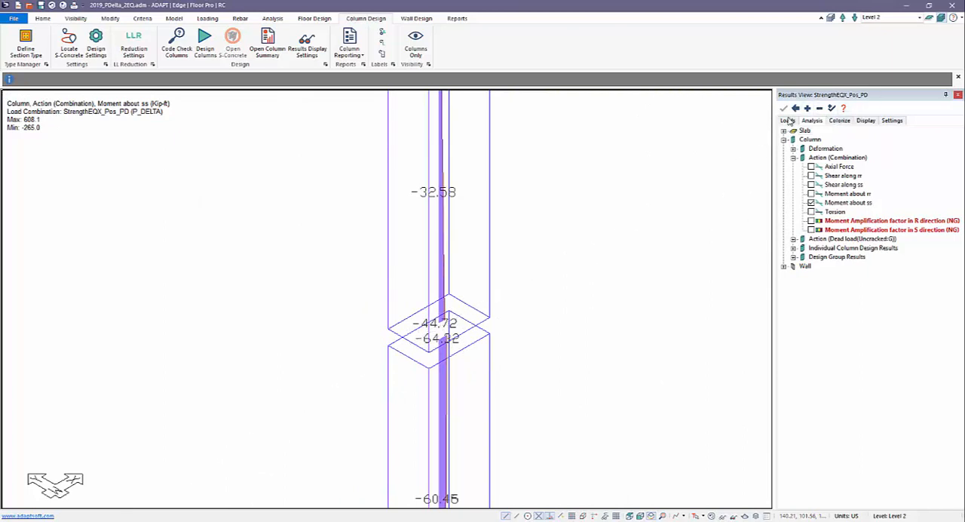
left_click(787, 121)
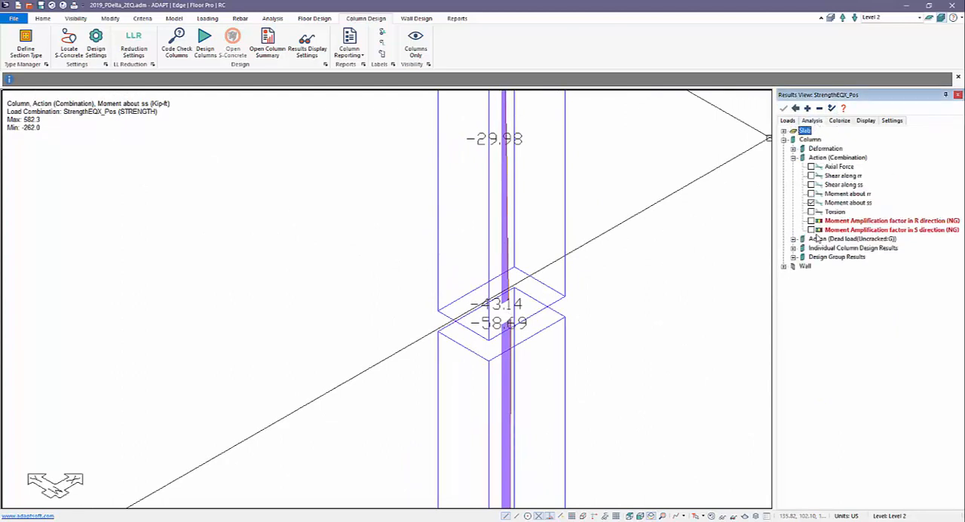
- Colour columns by S-direction moment amplification factor and open the Colorize limits (1.4 allowable)
left_click(788, 120)
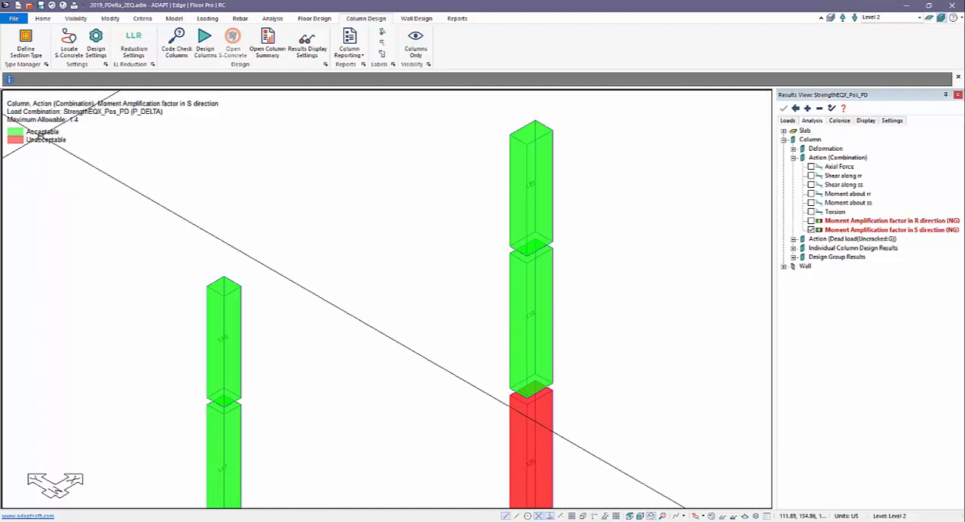
left_click(865, 121)
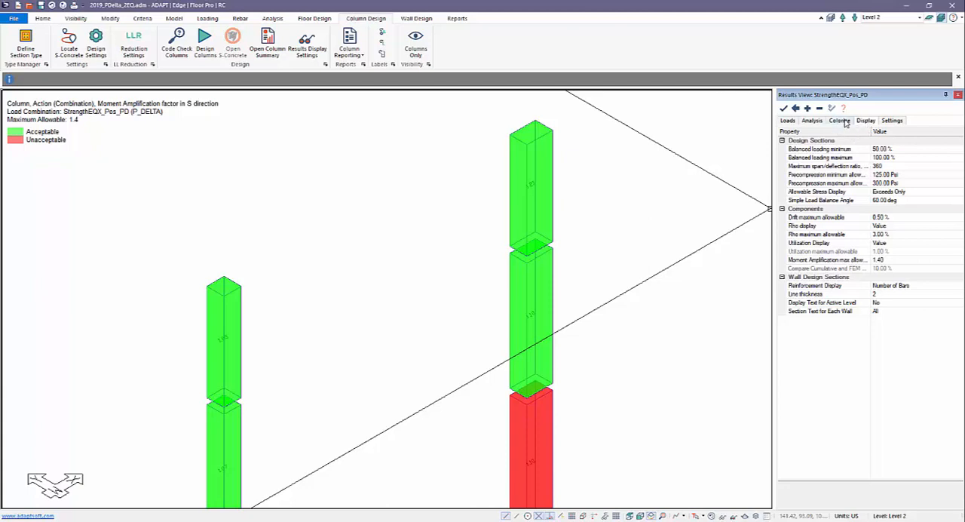
- Colour all columns by R-direction moment amplification factor for StrengthEQX_Neg_PD
left_click(829, 260)
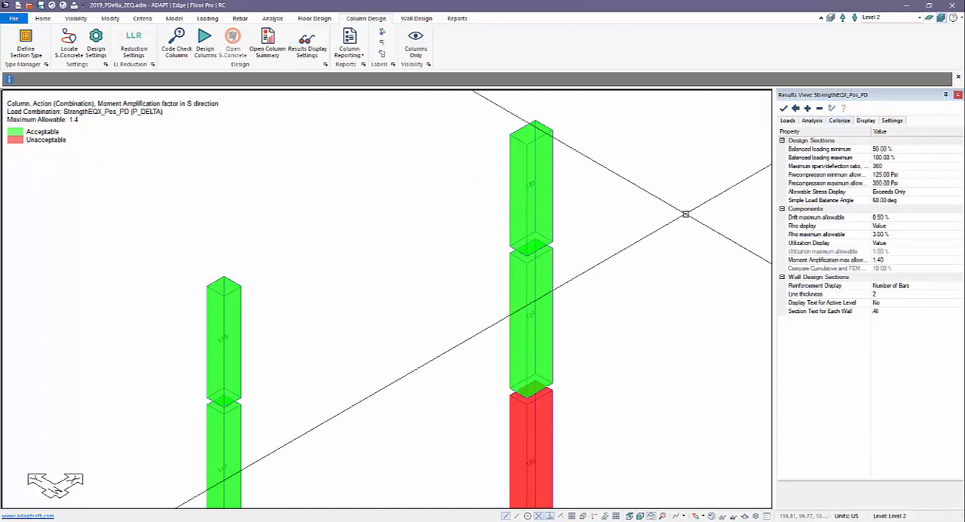
left_click(787, 120)
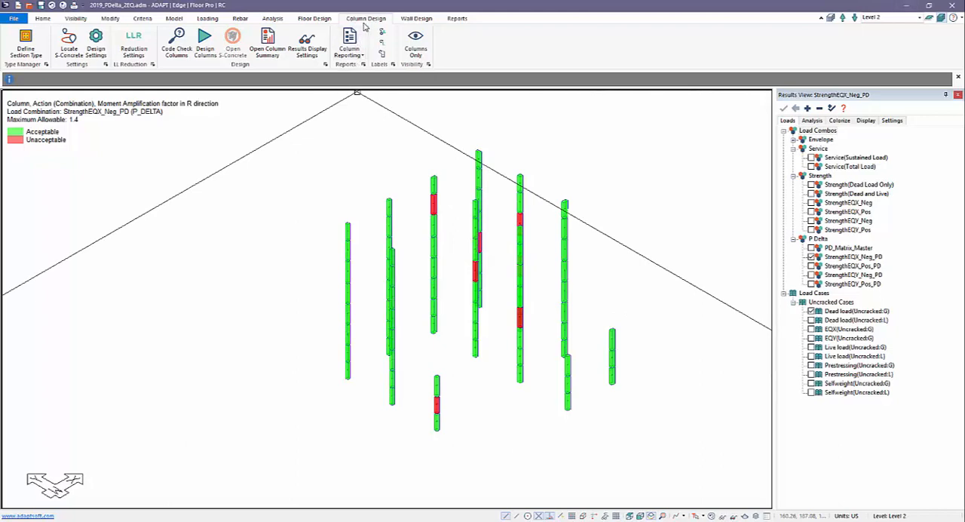
mouse_move(96, 43)
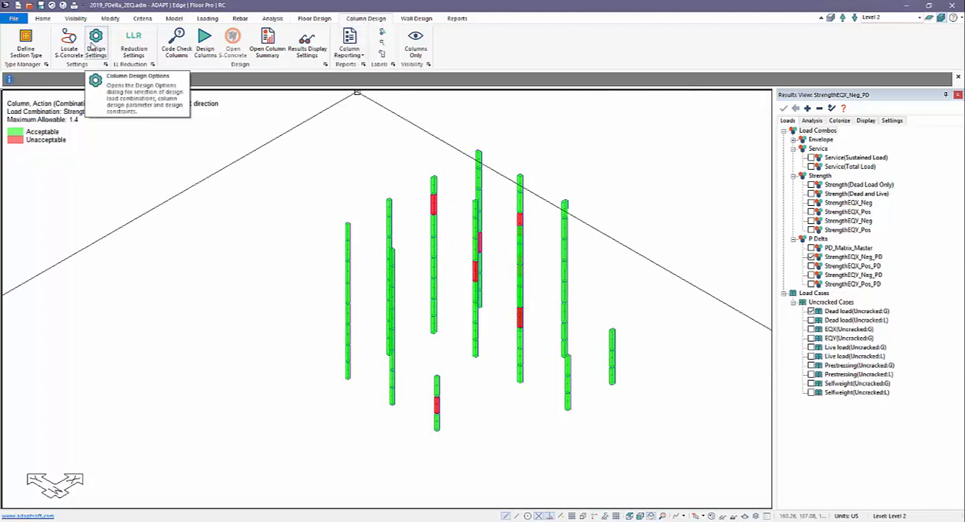
- Open column Design Options with the four _PD earthquake strength combinations selected
left_click(95, 44)
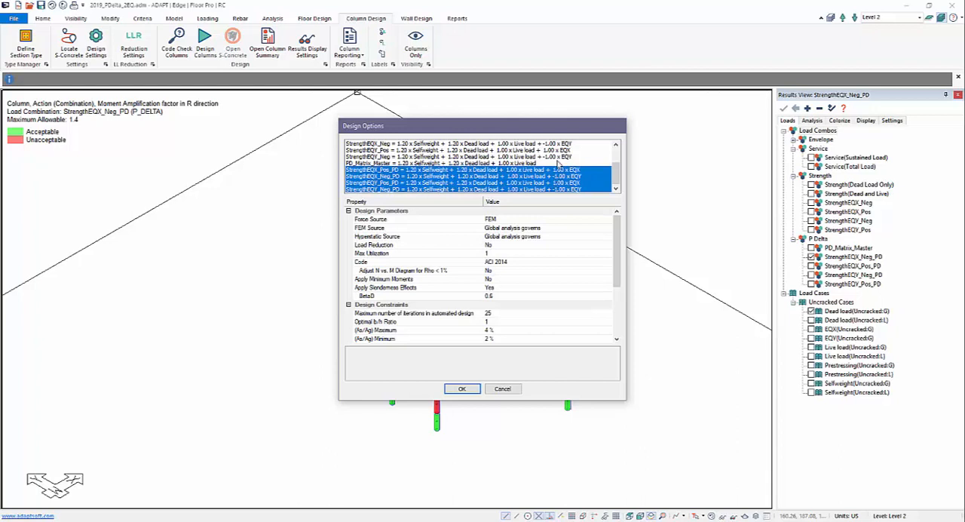
mouse_move(531, 200)
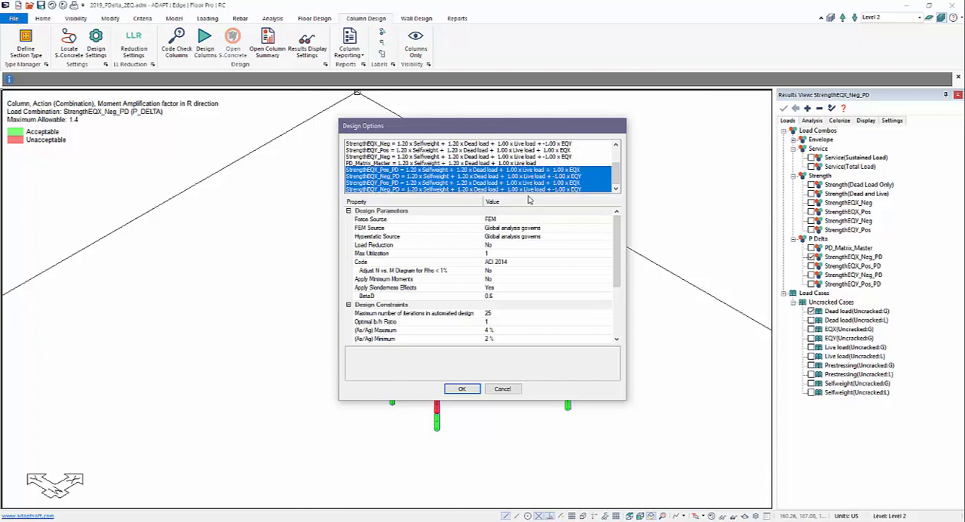
mouse_move(329, 186)
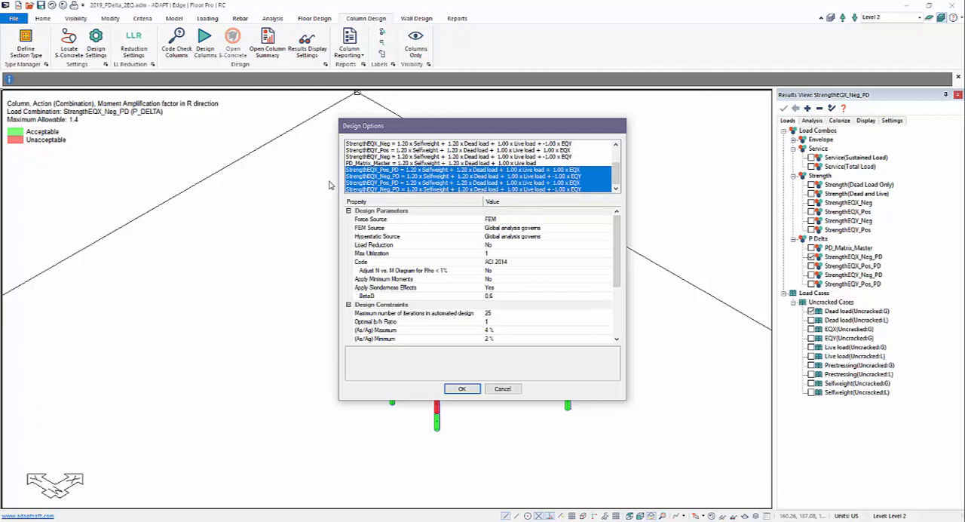